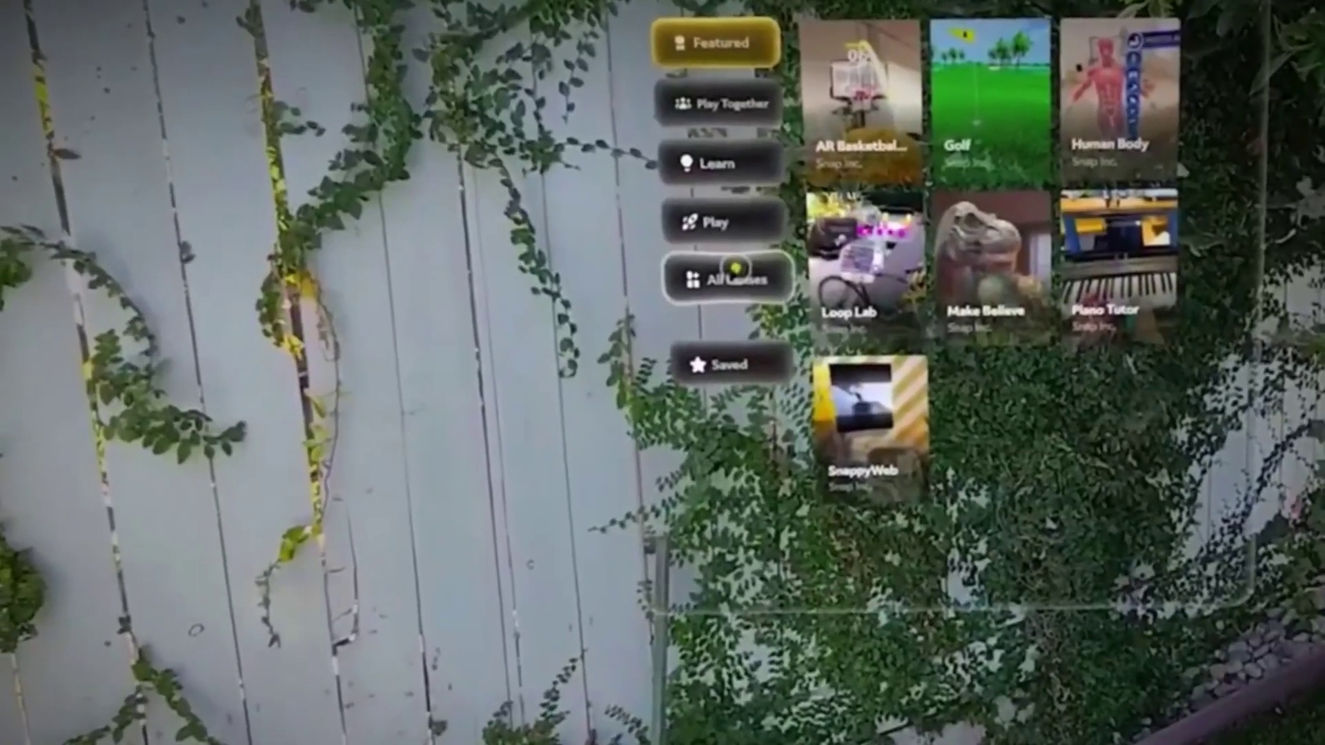
pyautogui.click(731, 277)
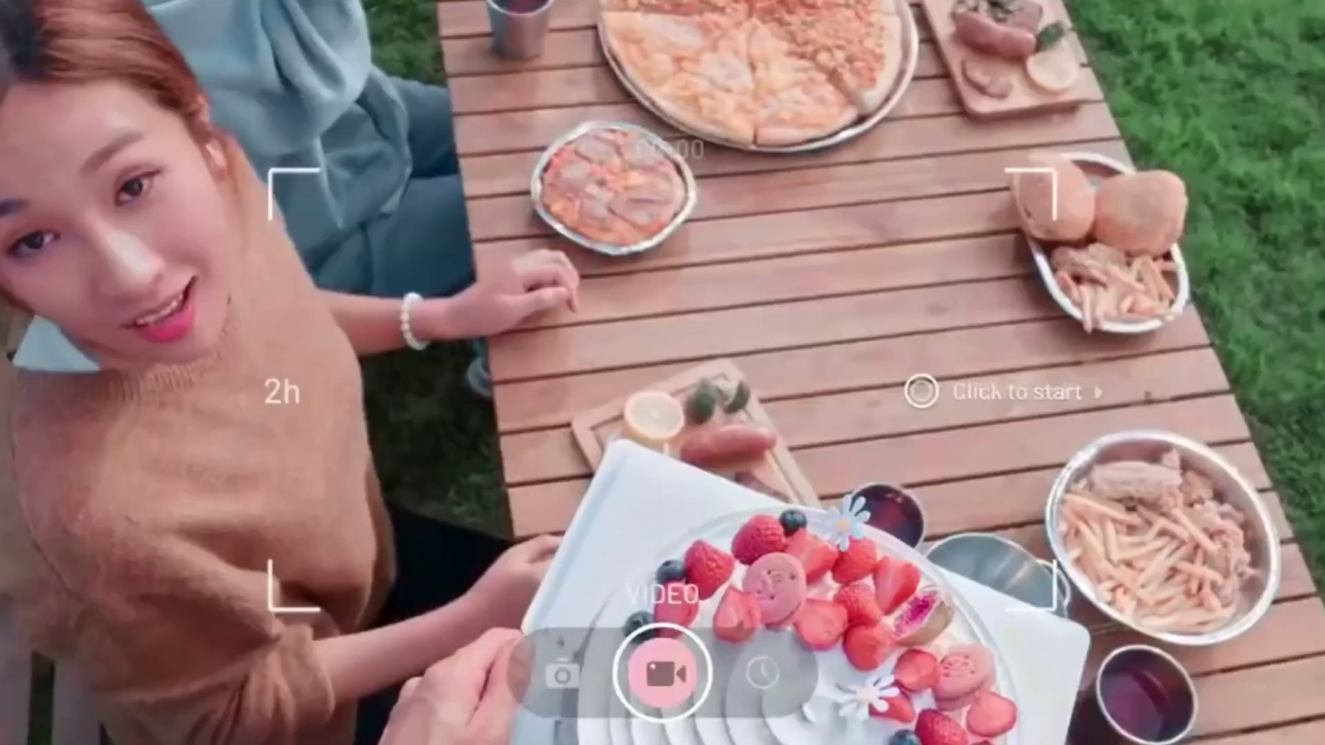
pyautogui.click(662, 676)
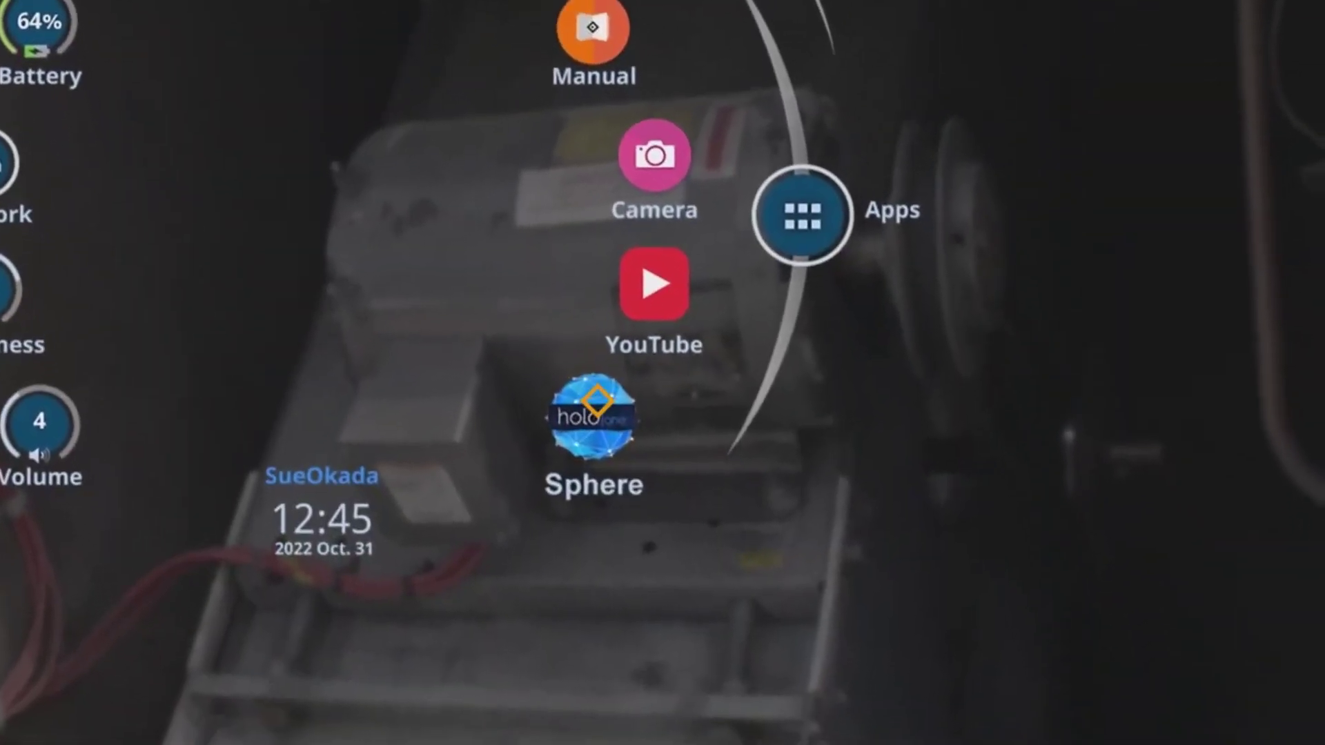
pyautogui.click(593, 421)
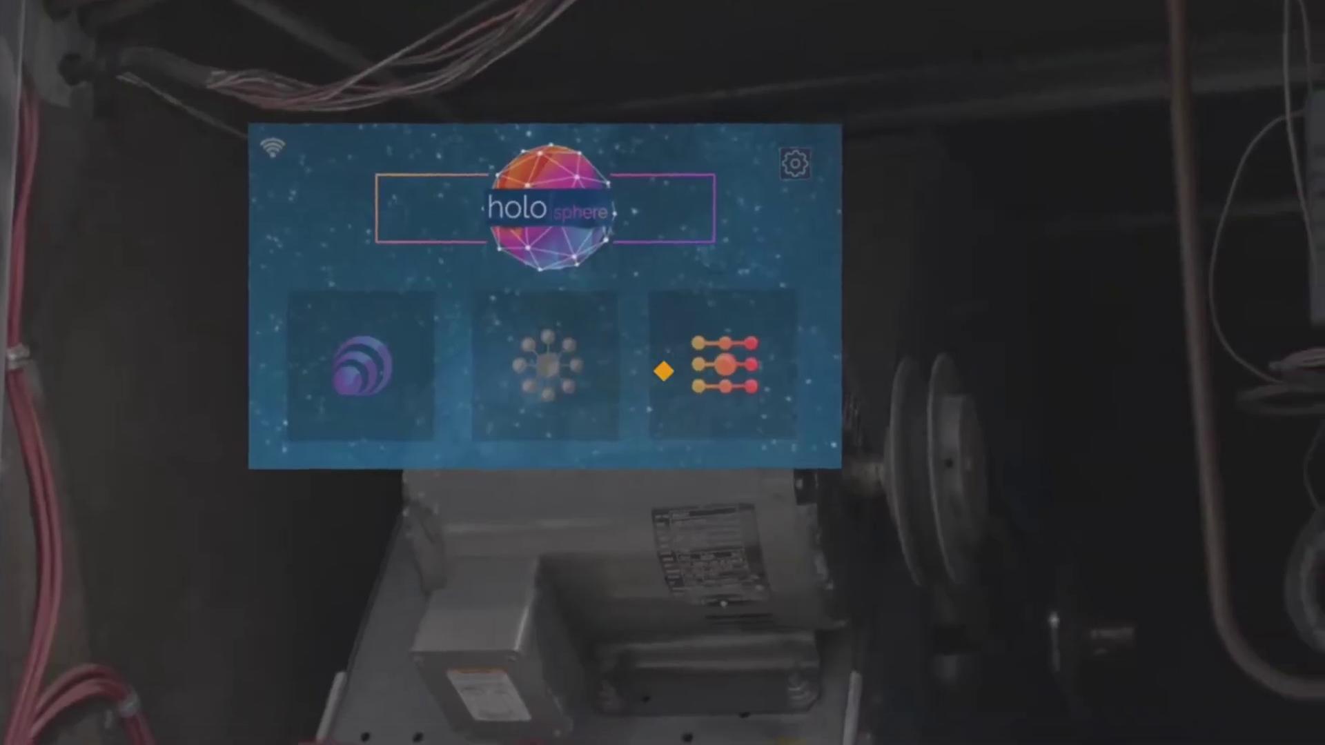